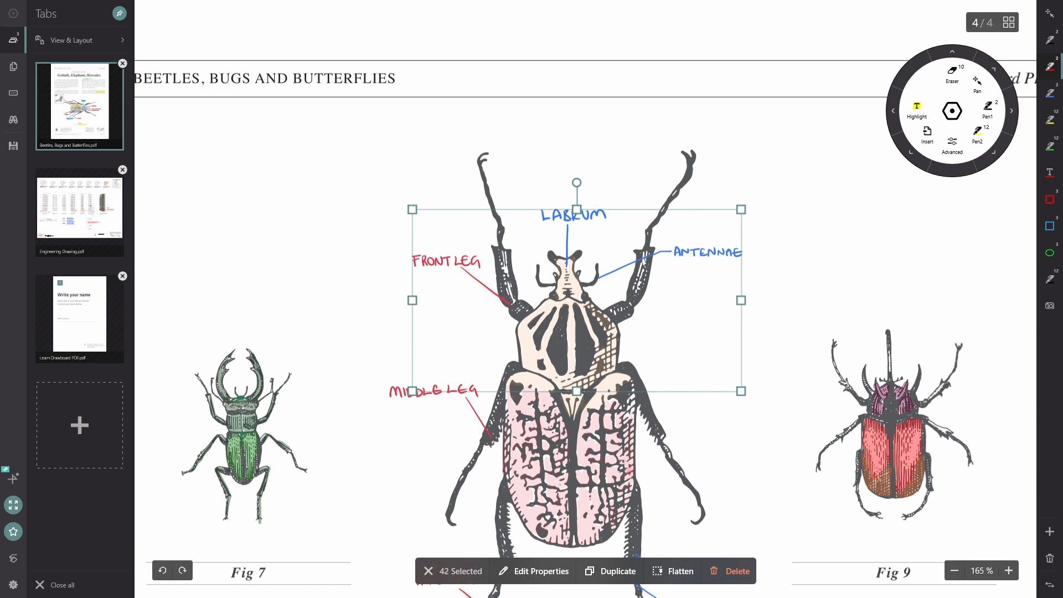
Step: Flatten the 42 selected handwritten beetle labels into the page, confirming the Flatten Annotation prompt
{"action": "left_click", "coordinate": [680, 570]}
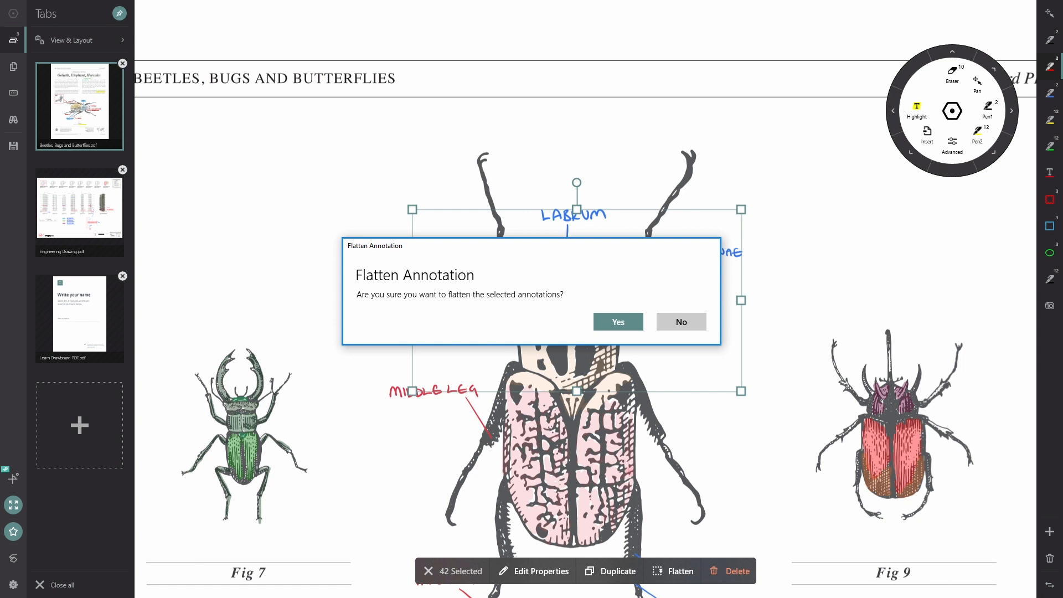
{"action": "left_click", "coordinate": [617, 321]}
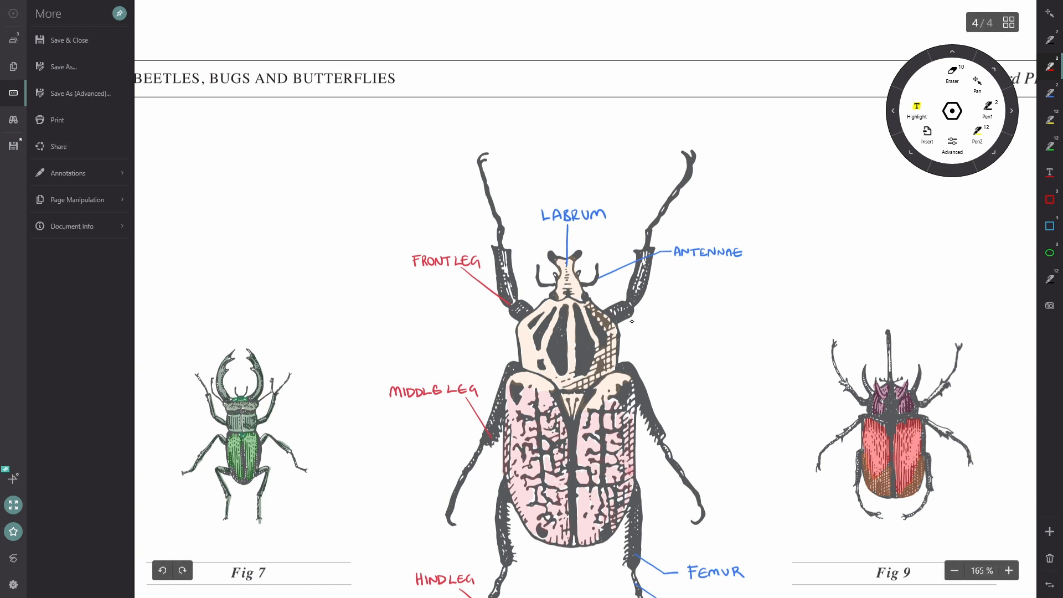
Step: Flatten all remaining annotations document-wide via More > Annotations > Flatten Annotations
{"action": "left_click", "coordinate": [68, 173]}
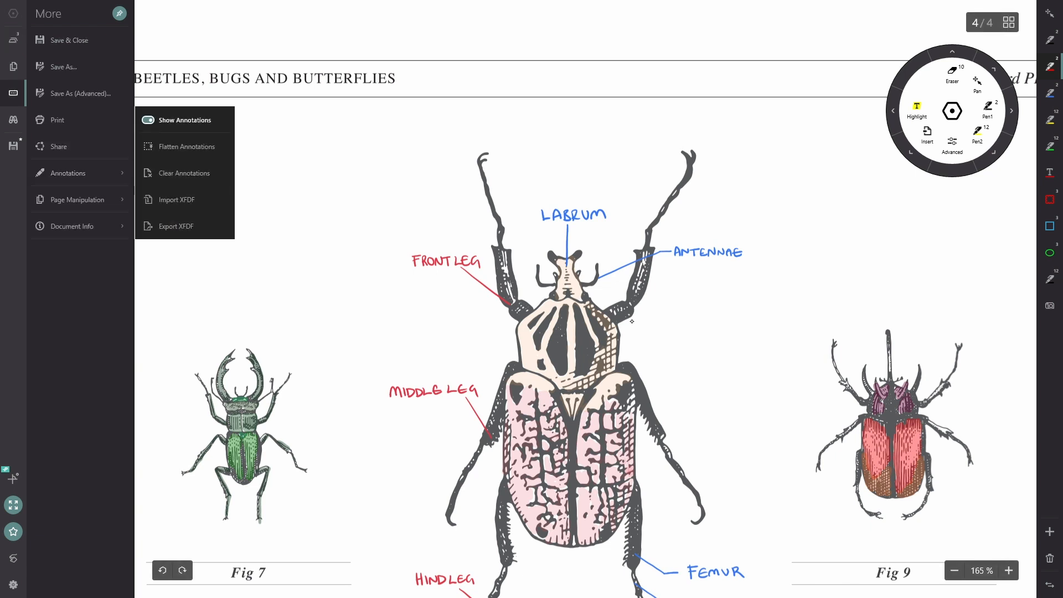
{"action": "left_click", "coordinate": [188, 146]}
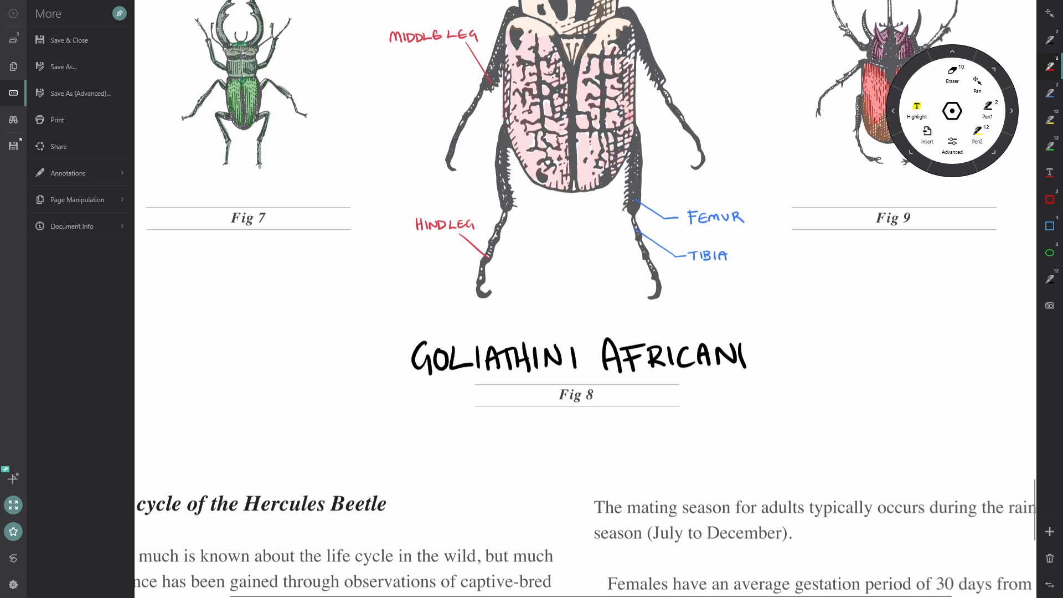
{"action": "scroll", "scroll_direction": "down", "scroll_amount": 3}
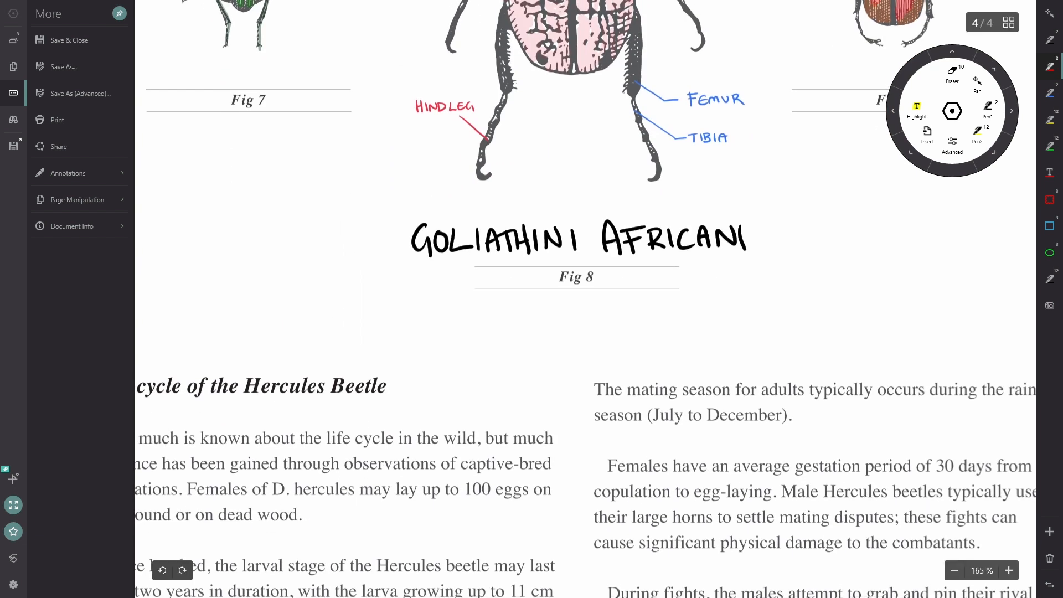
{"action": "left_click_drag", "start_coordinate": [590, 180], "coordinate": [441, 359]}
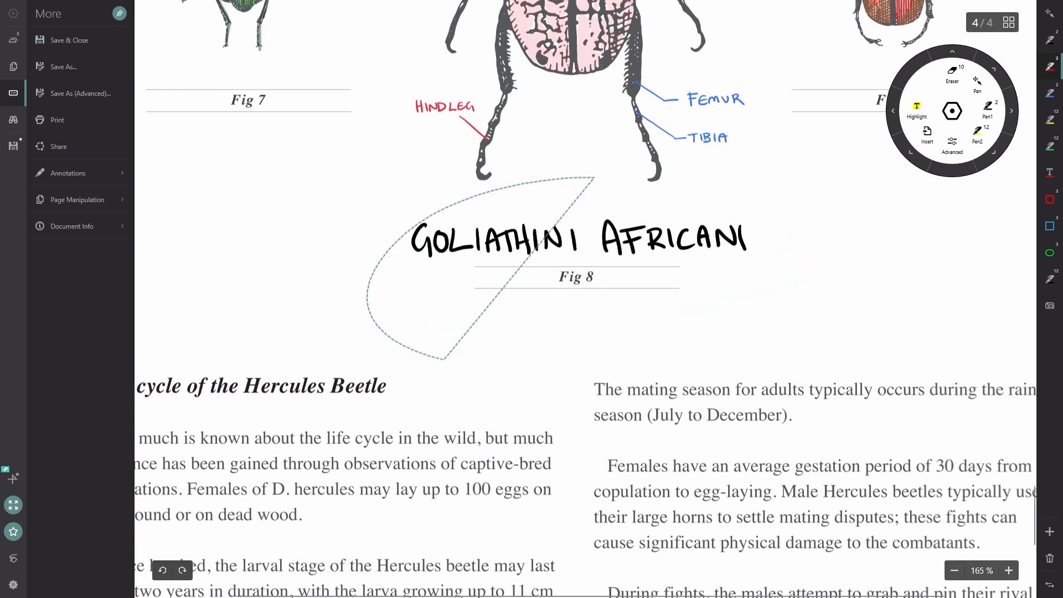